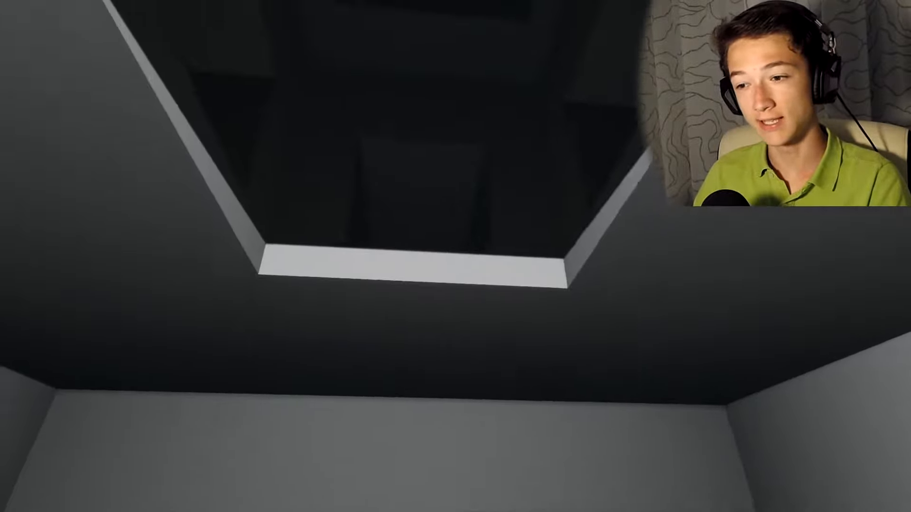
pyautogui.moveTo(456, 257)
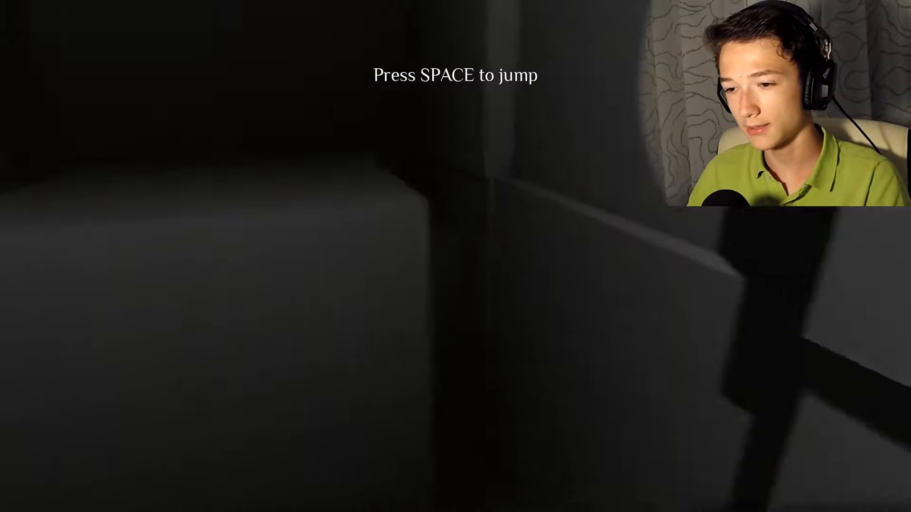
pyautogui.press('space')
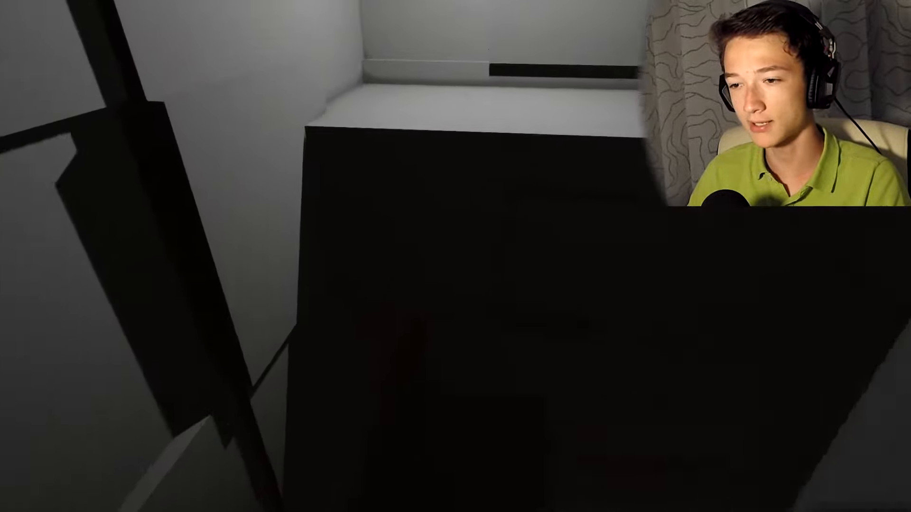